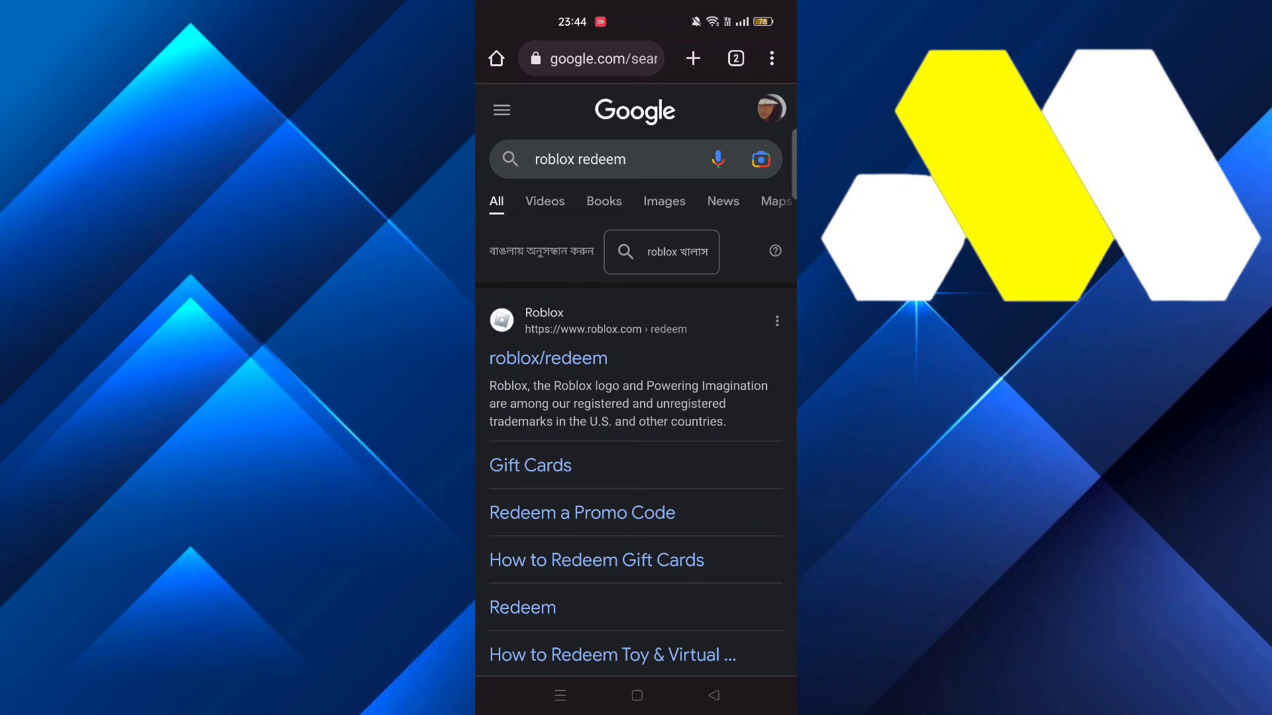
# Follow the roblox.com redeem search result, landing on the Roblox login page
pyautogui.click(547, 358)
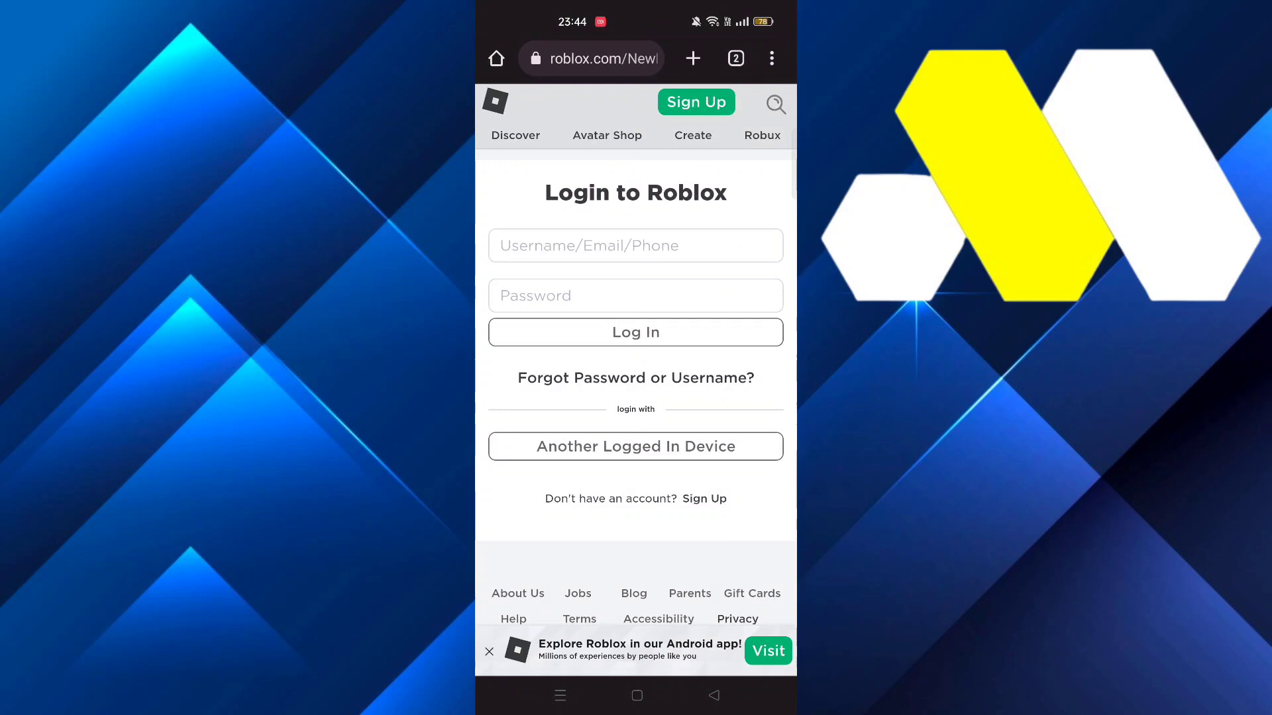
# Sign in to Roblox and reach the Redeem Roblox Codes page
pyautogui.click(635, 246)
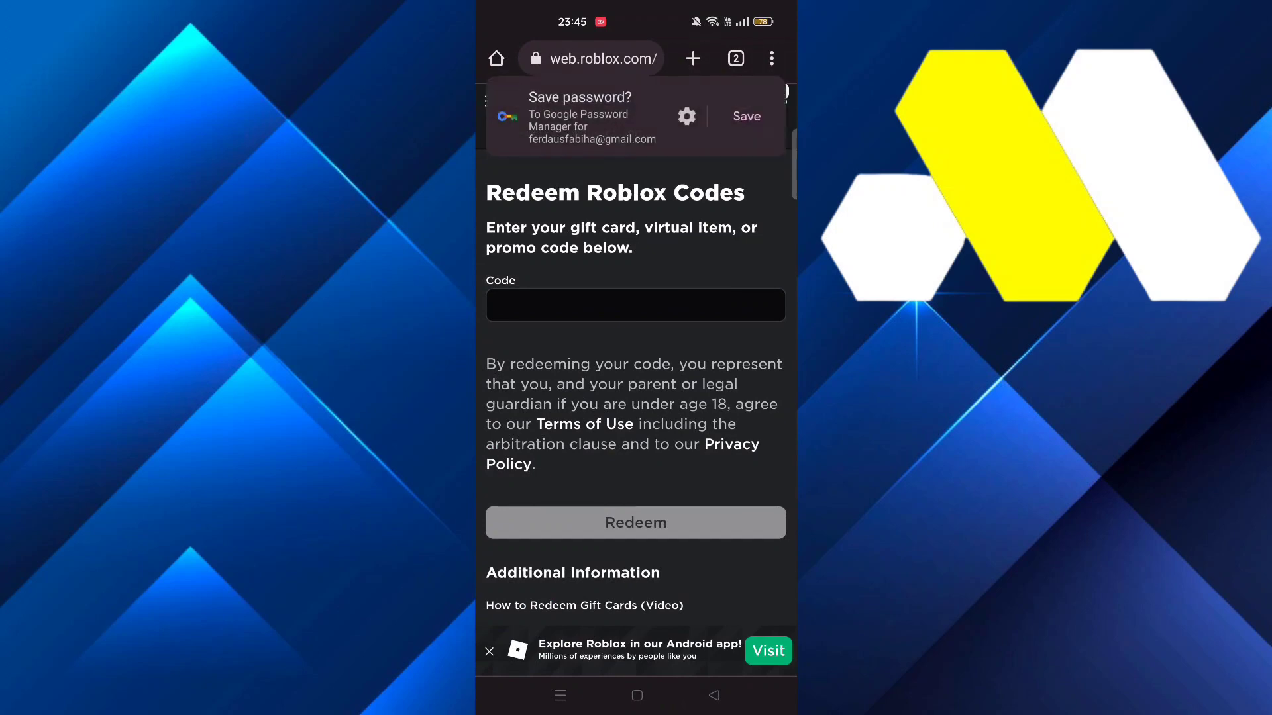
pyautogui.click(635, 304)
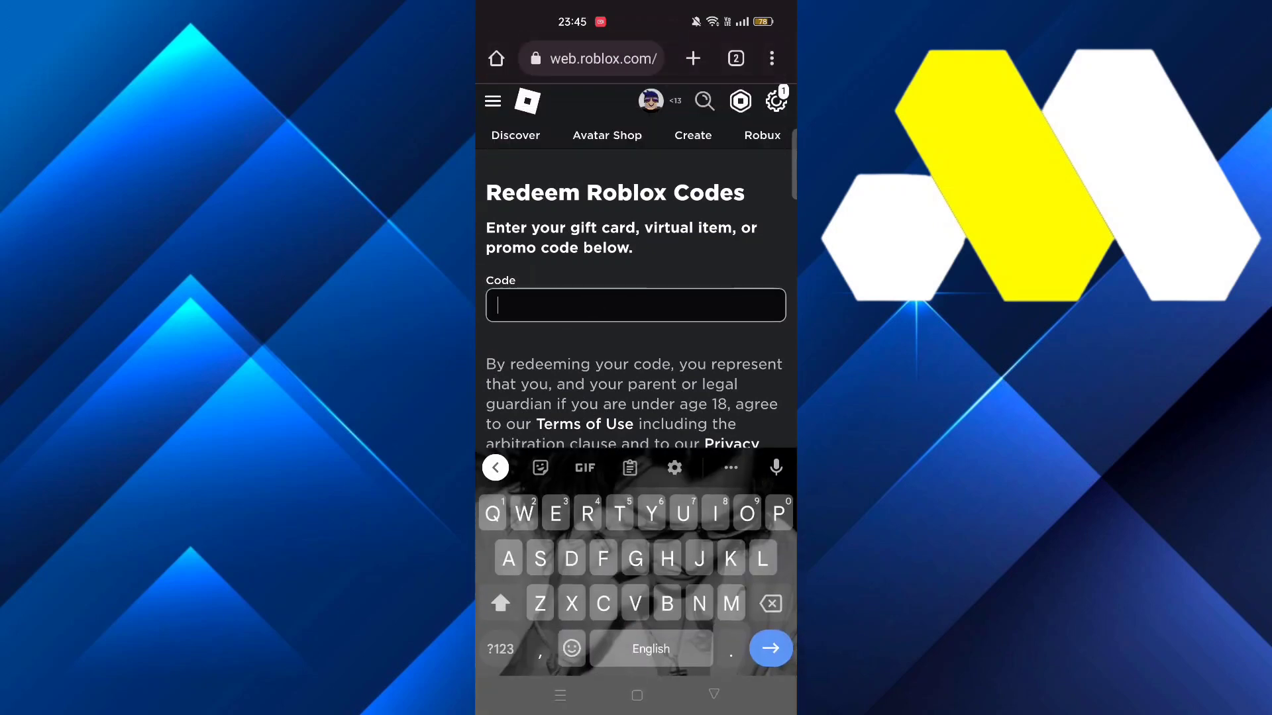
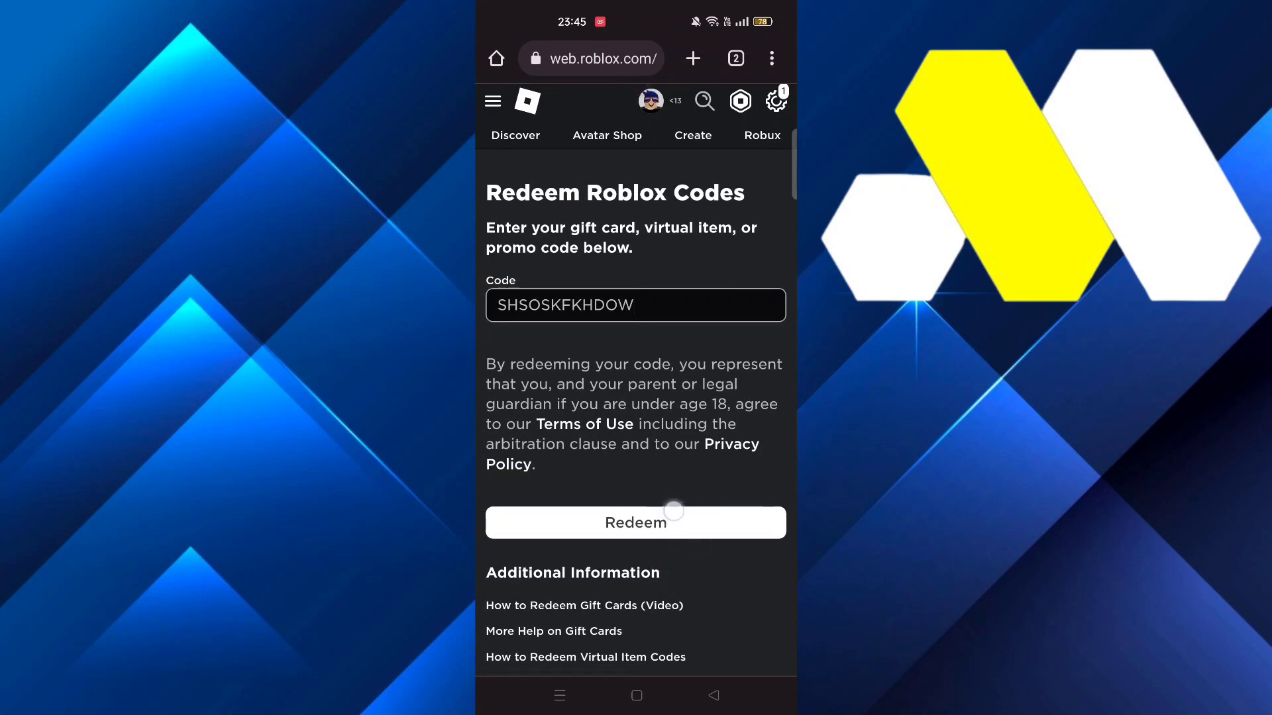
pyautogui.click(635, 522)
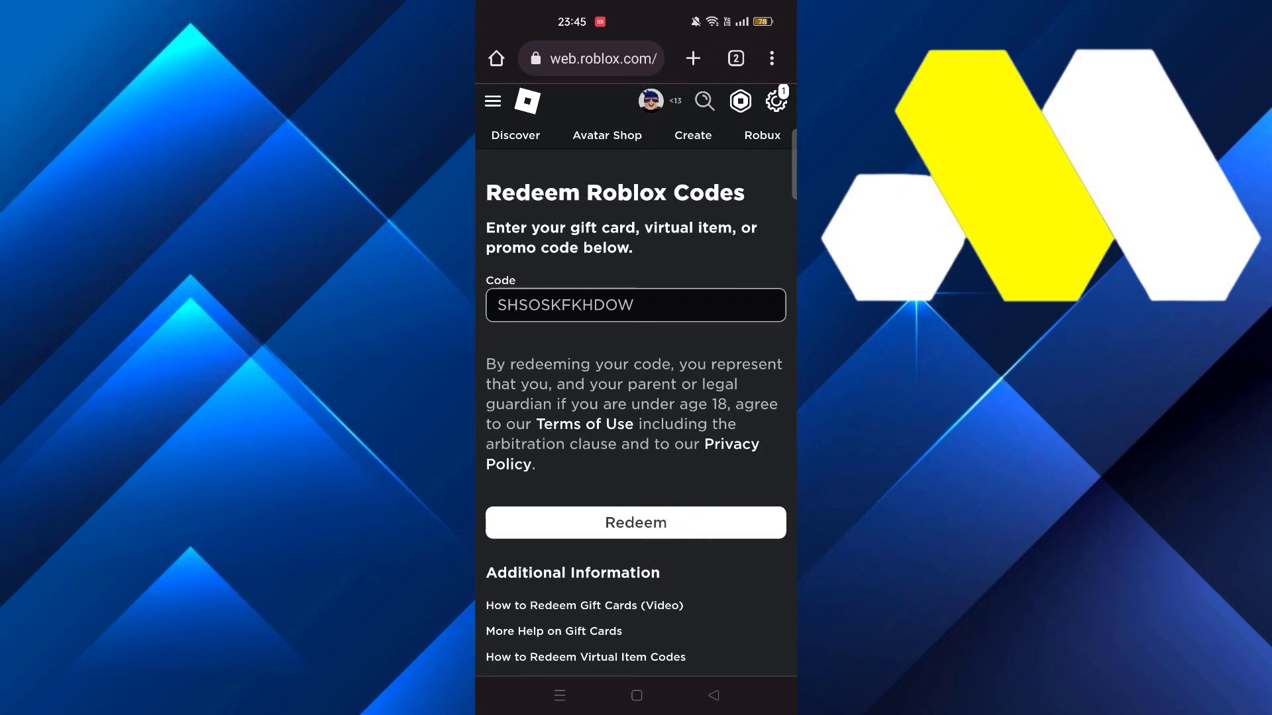